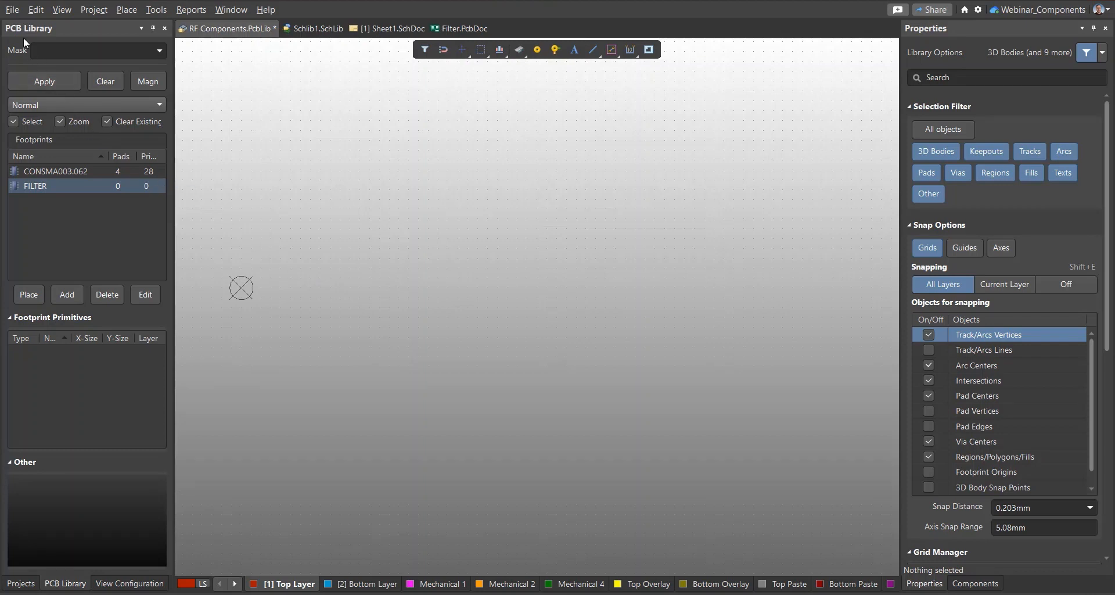
# - Import filter.dxf into the empty FILTER footprint
pyautogui.click(12, 9)
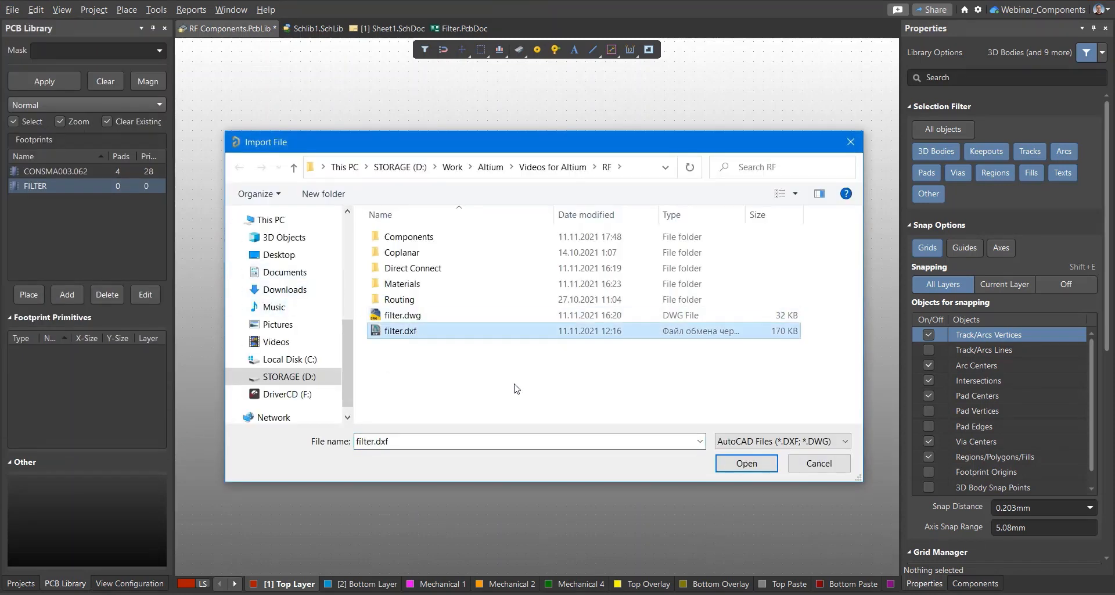
pyautogui.click(746, 462)
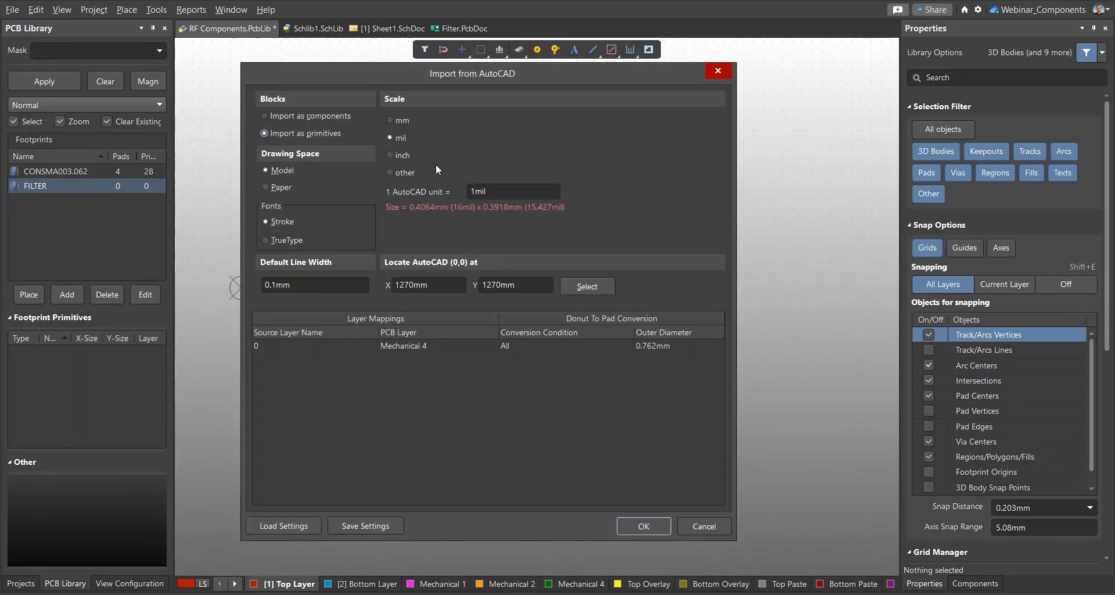
# - Import the drawing at mm scale, default line width, onto Mechanical 4
pyautogui.click(390, 120)
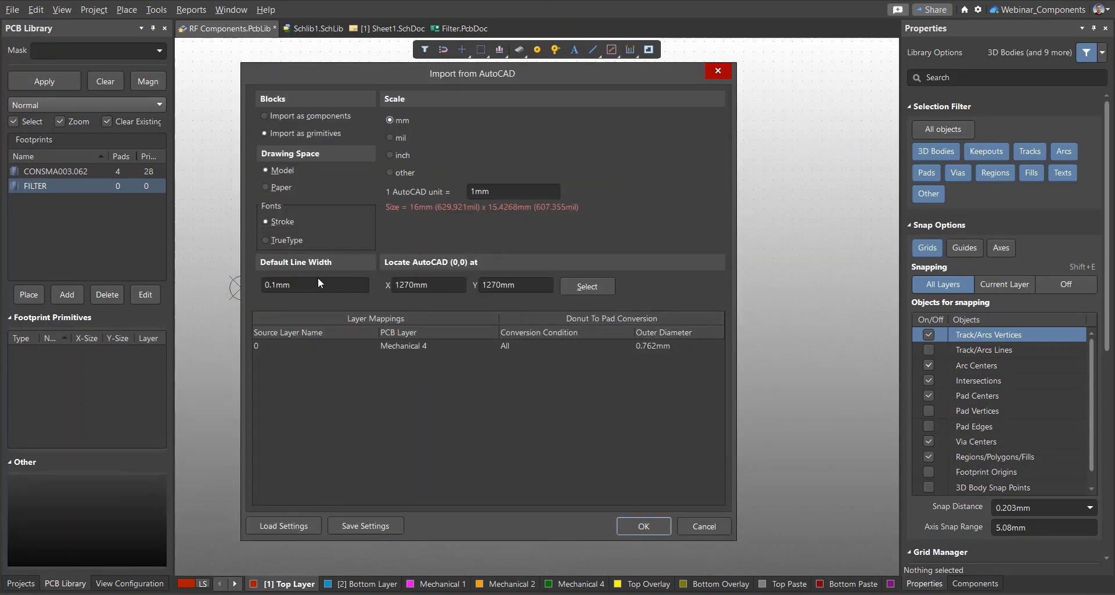
pyautogui.click(314, 284)
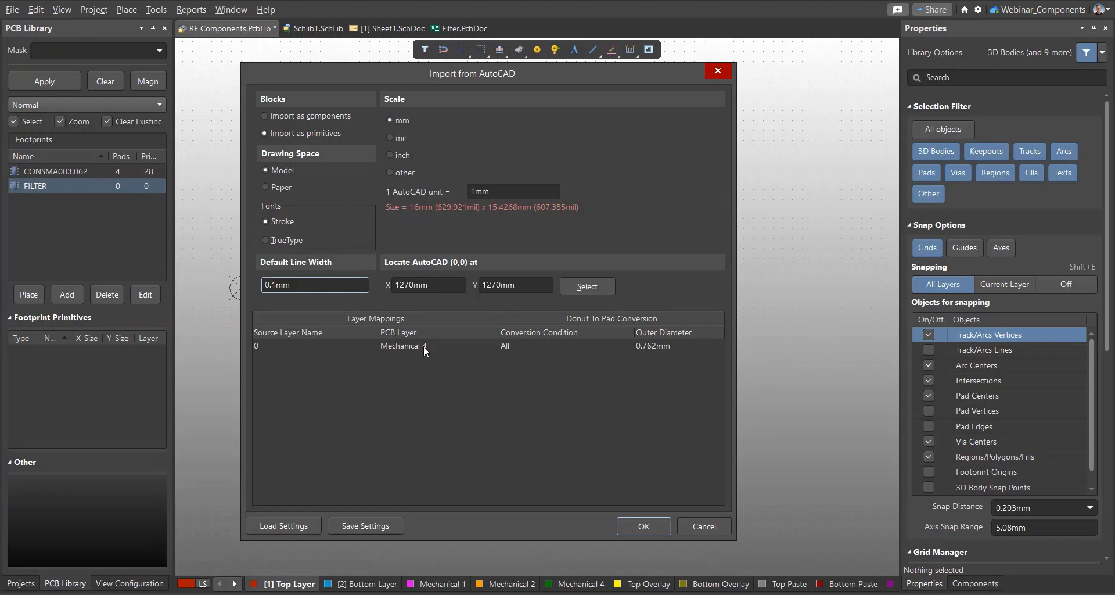
pyautogui.click(491, 346)
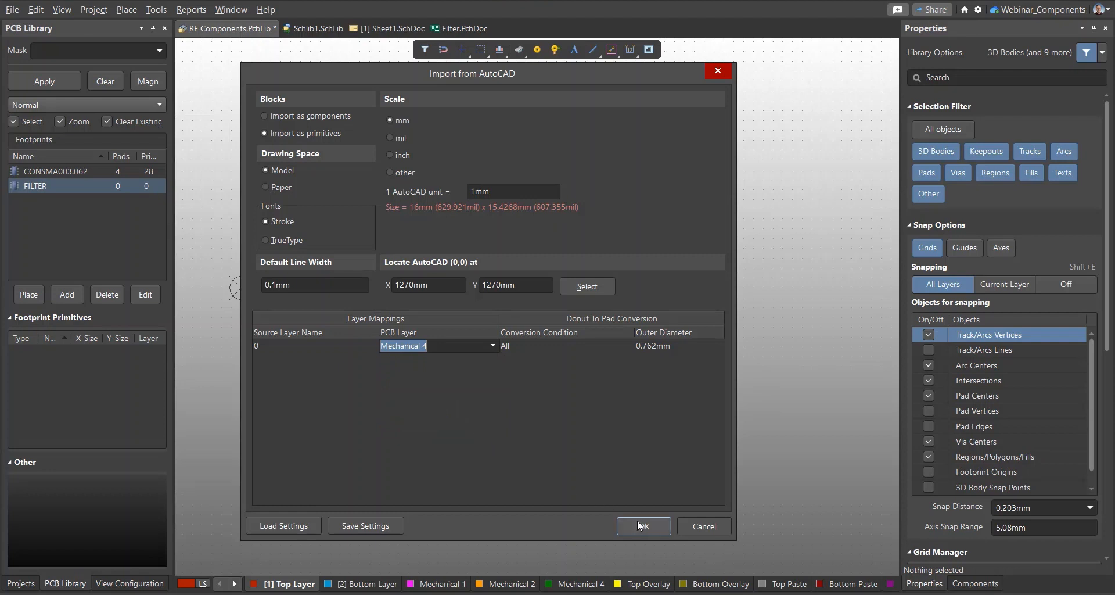
pyautogui.click(643, 526)
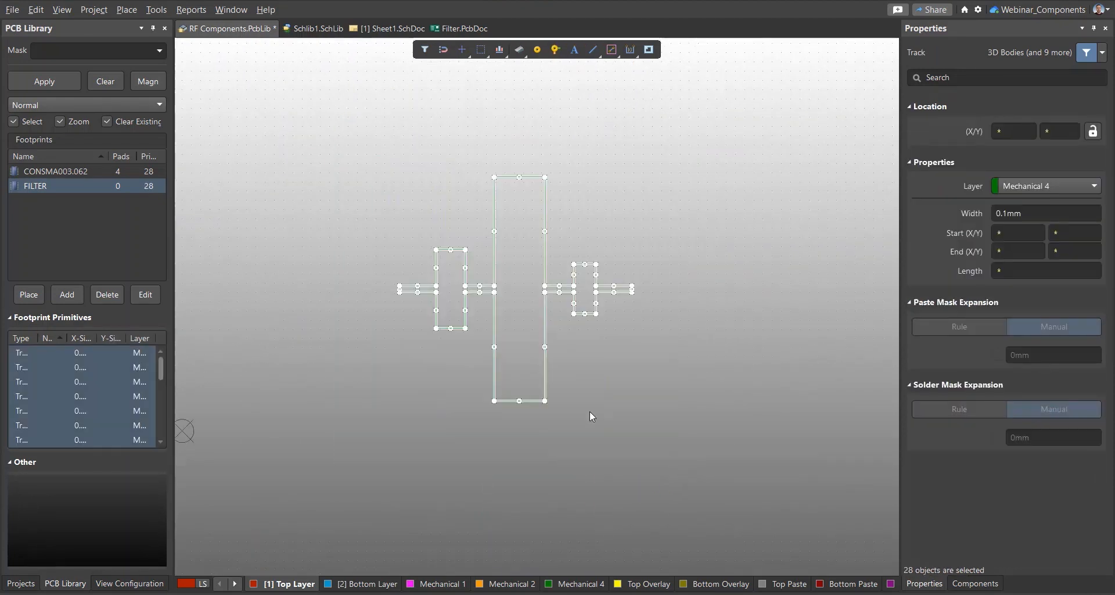
# - Open the Tools > Convert options for the 28 selected outline tracks
pyautogui.click(35, 10)
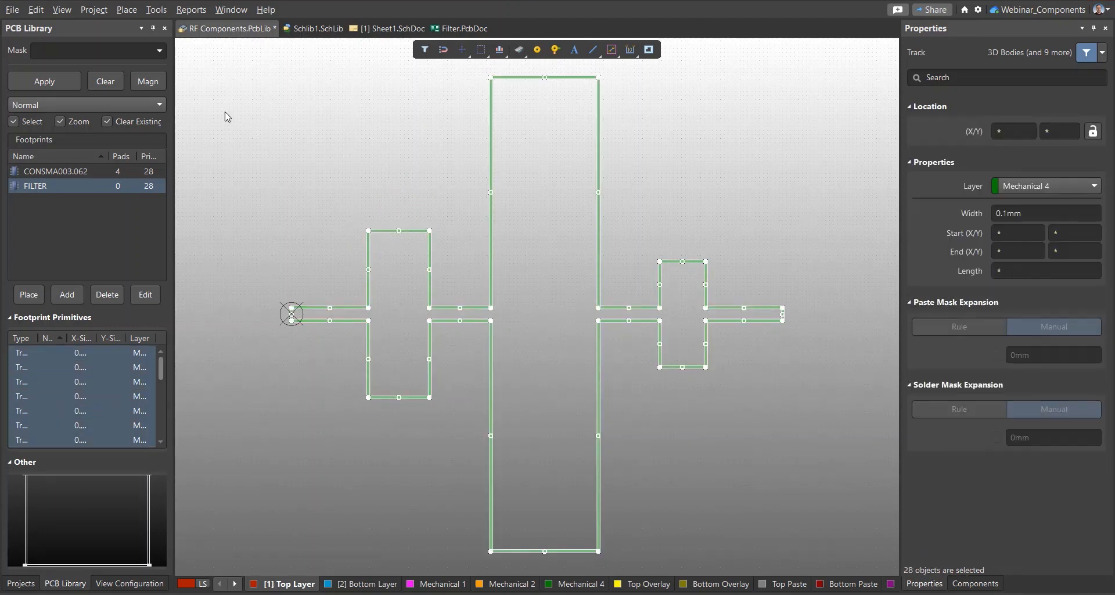
pyautogui.click(156, 9)
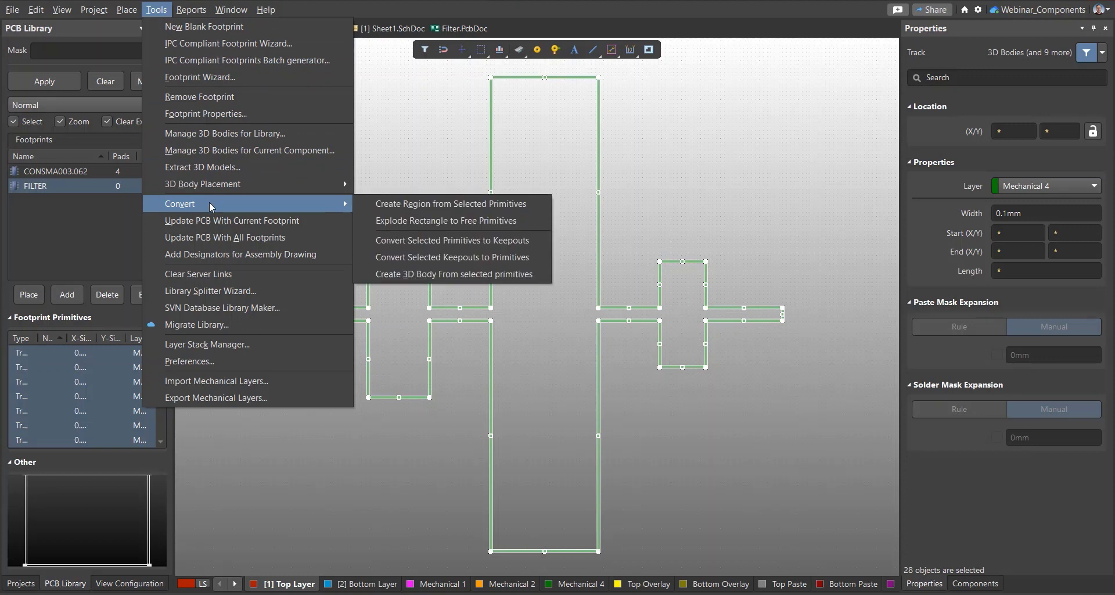
# - Create a Top Layer copper region with two pads, then go to Schlib1.SchLib
pyautogui.click(449, 204)
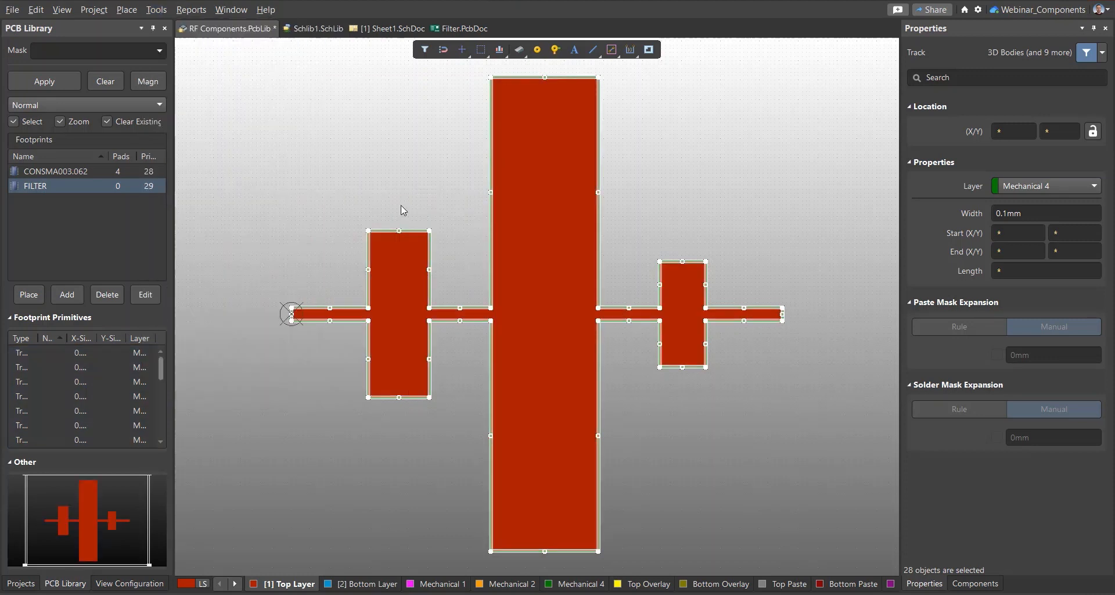
pyautogui.moveTo(395, 224)
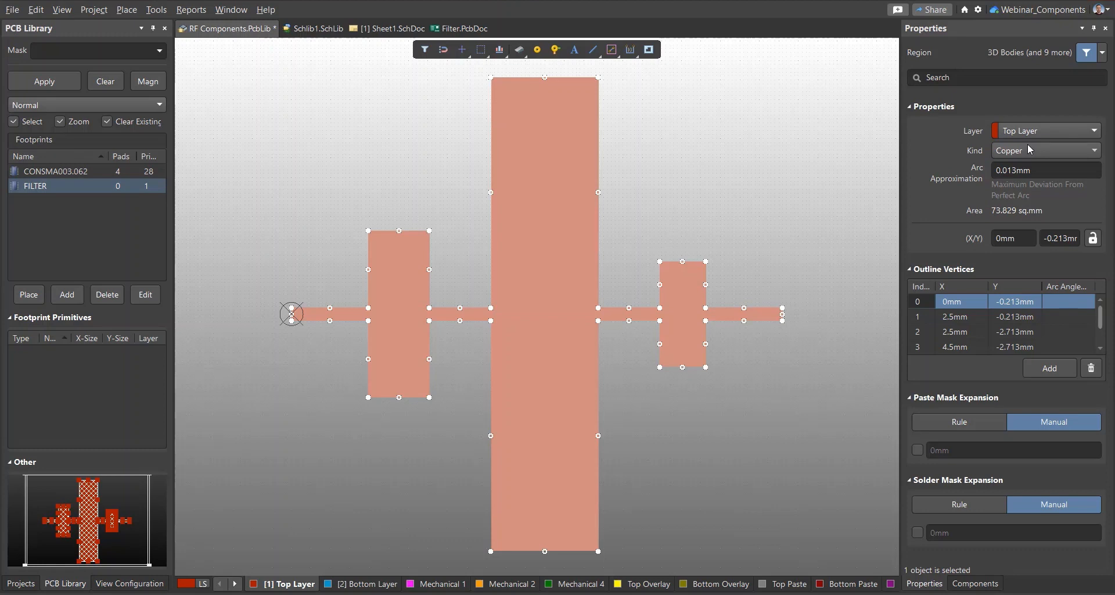
pyautogui.moveTo(920, 496)
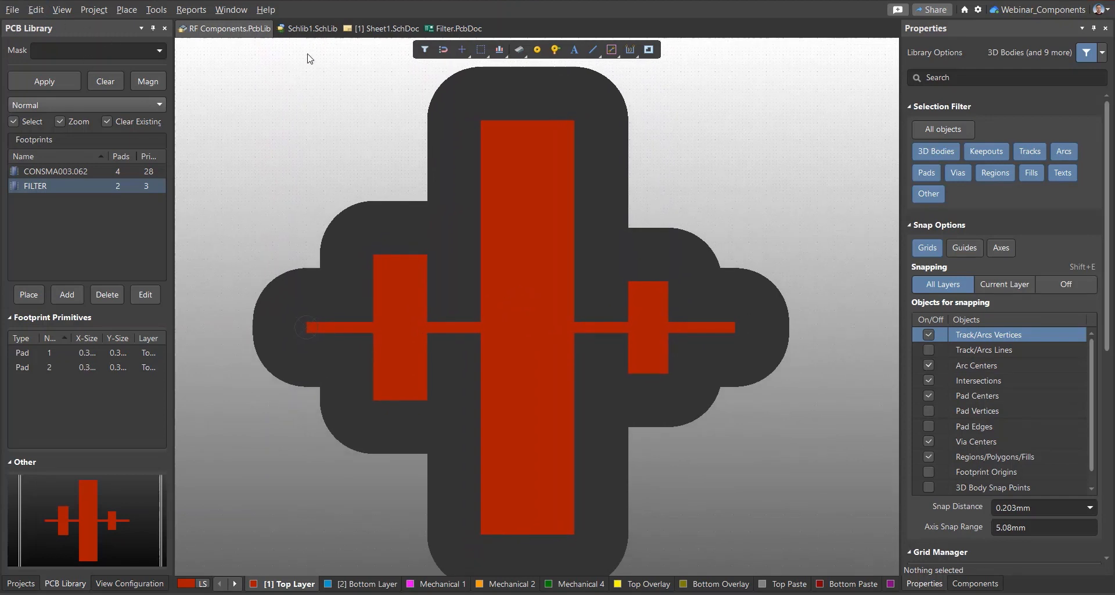
pyautogui.click(311, 28)
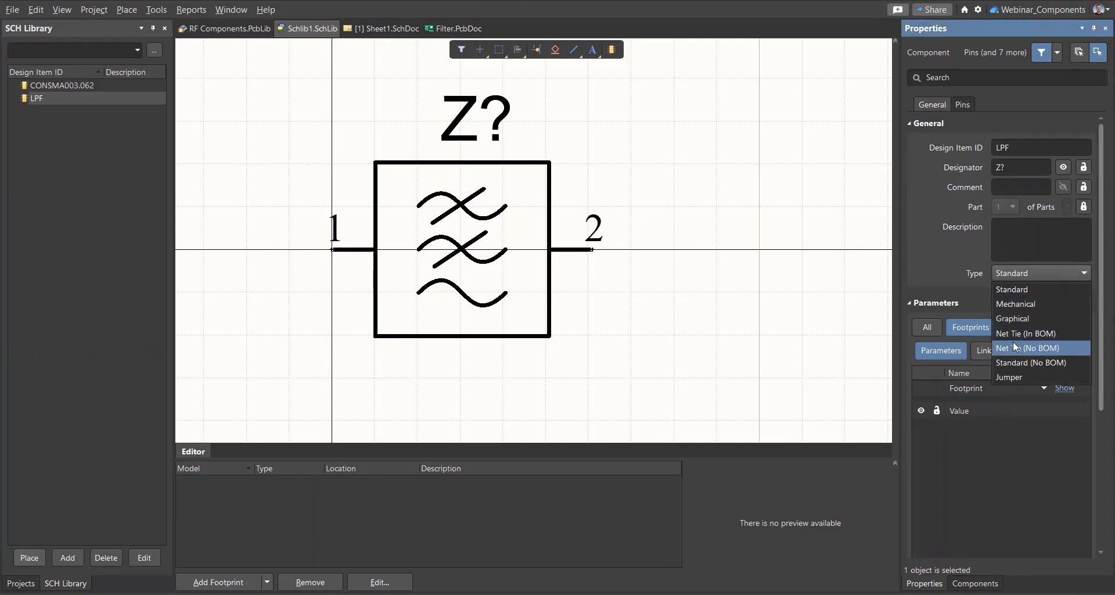
# - Set LPF to Net Tie (No BOM) and attach the Filter footprint
pyautogui.click(1026, 348)
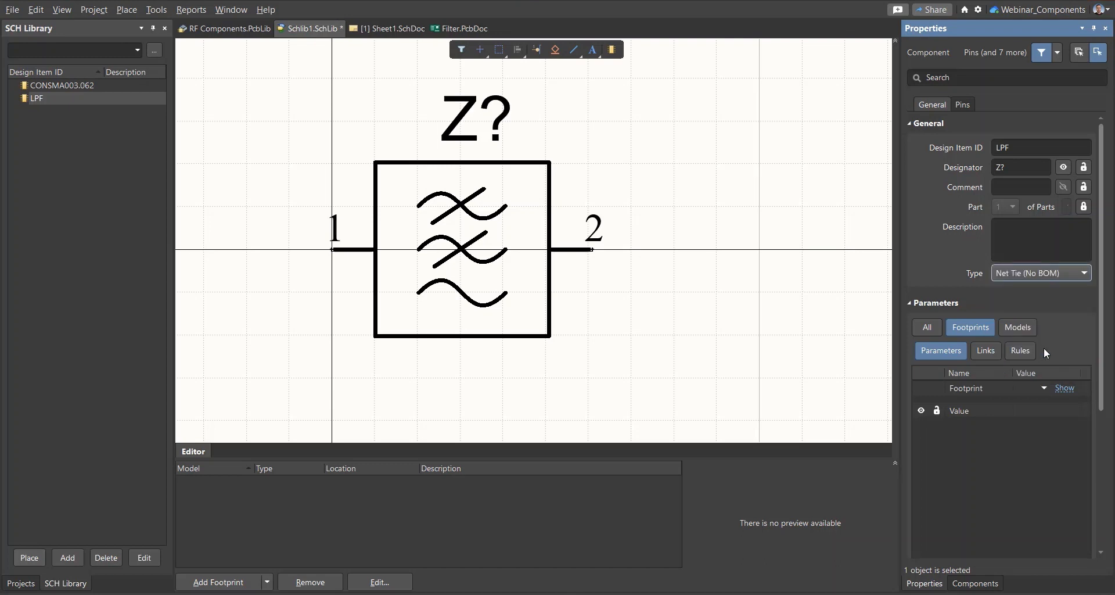
pyautogui.click(219, 582)
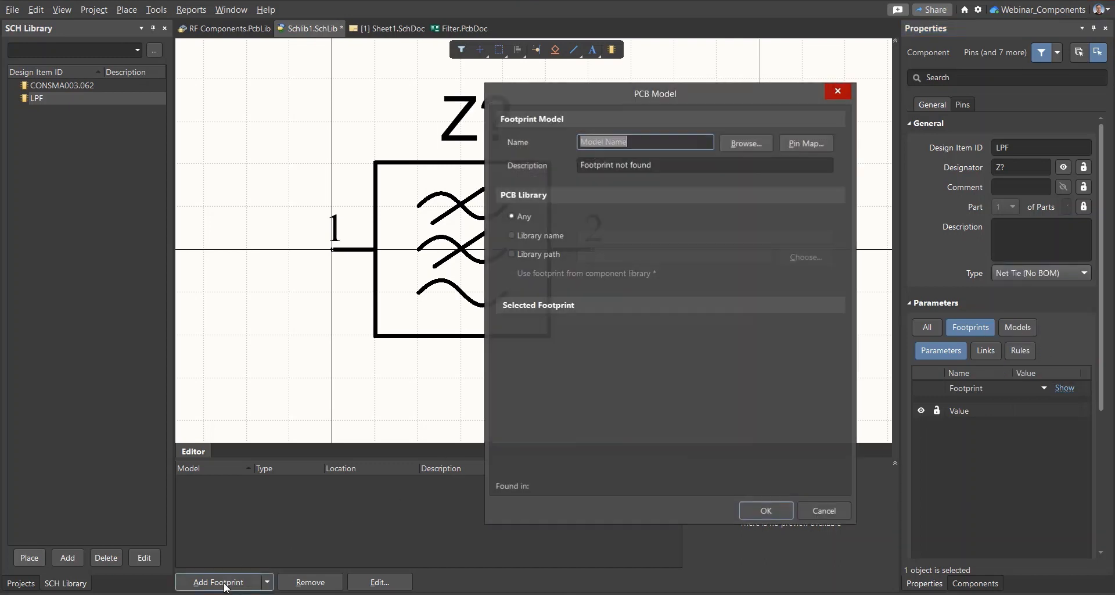
pyautogui.click(744, 143)
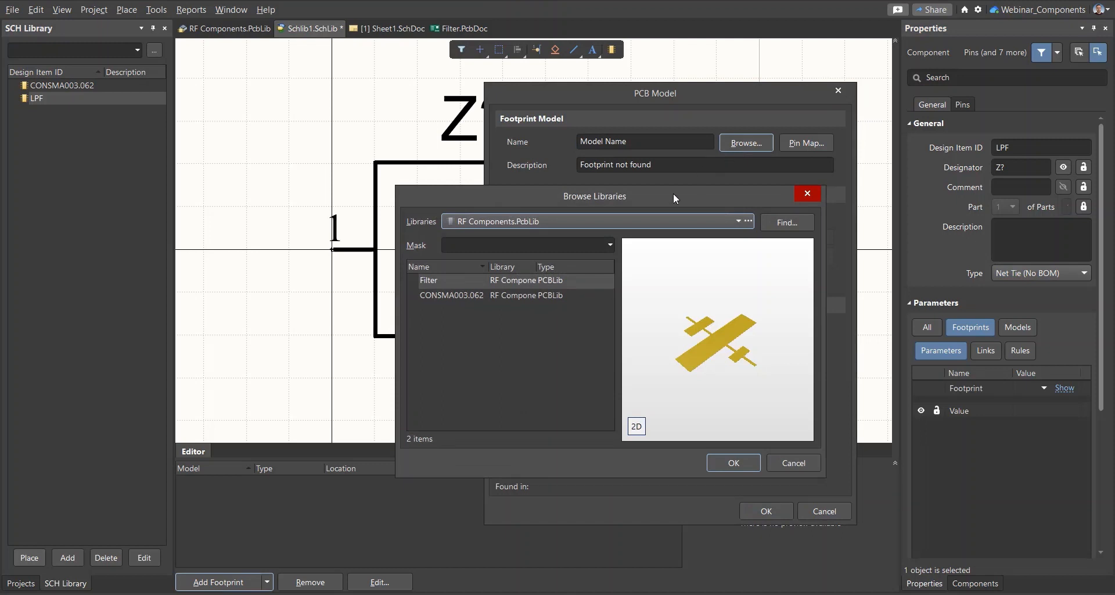
pyautogui.click(732, 462)
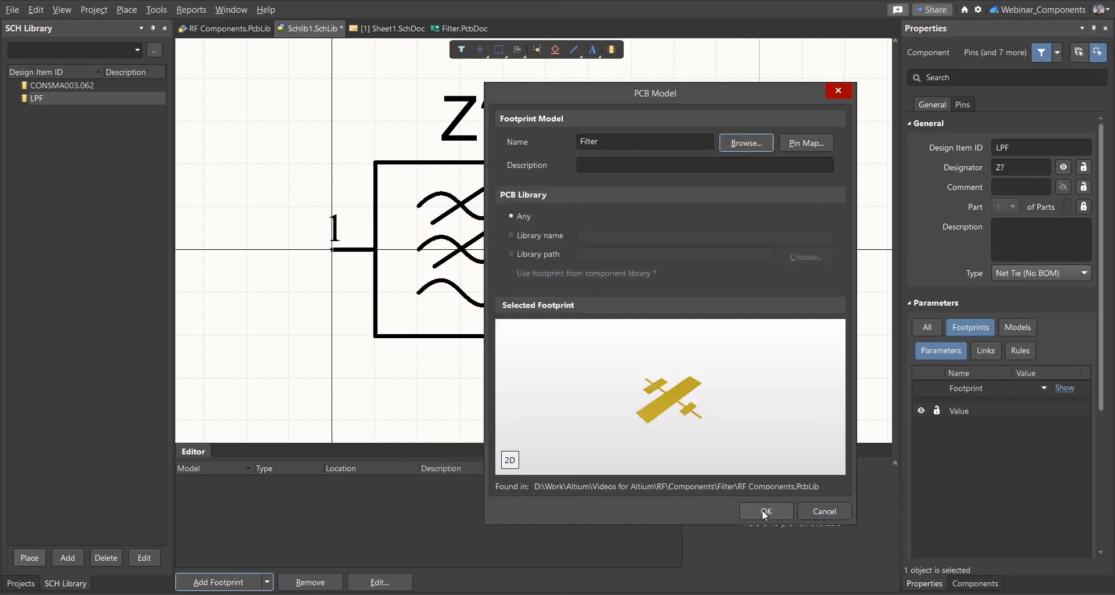
pyautogui.click(764, 510)
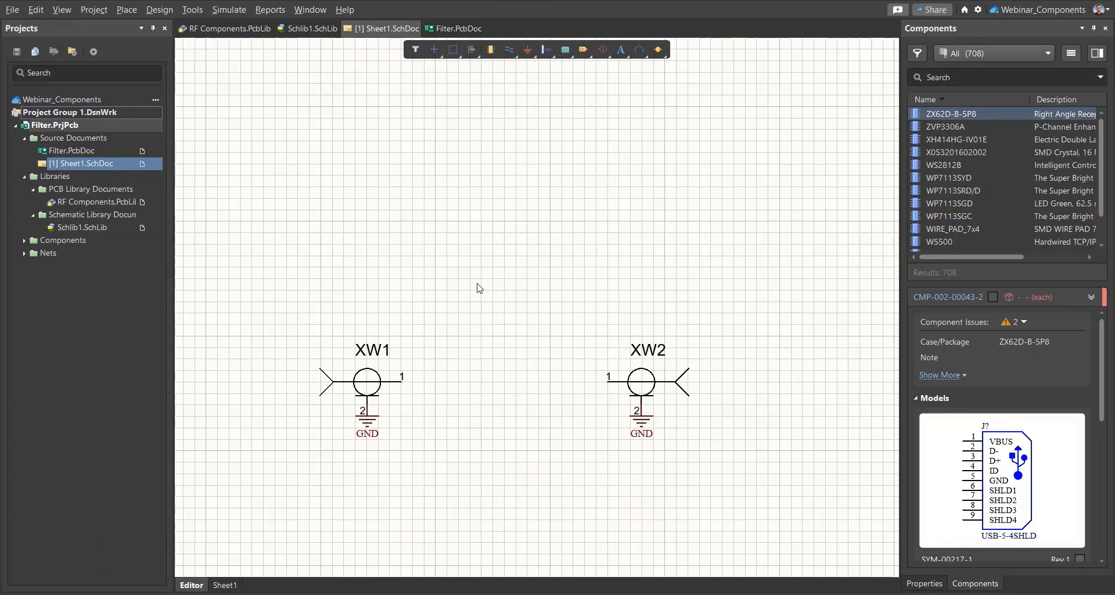
# - Place LPF between XW1 and XW2, wire its pins, and annotate it Z1
pyautogui.click(311, 29)
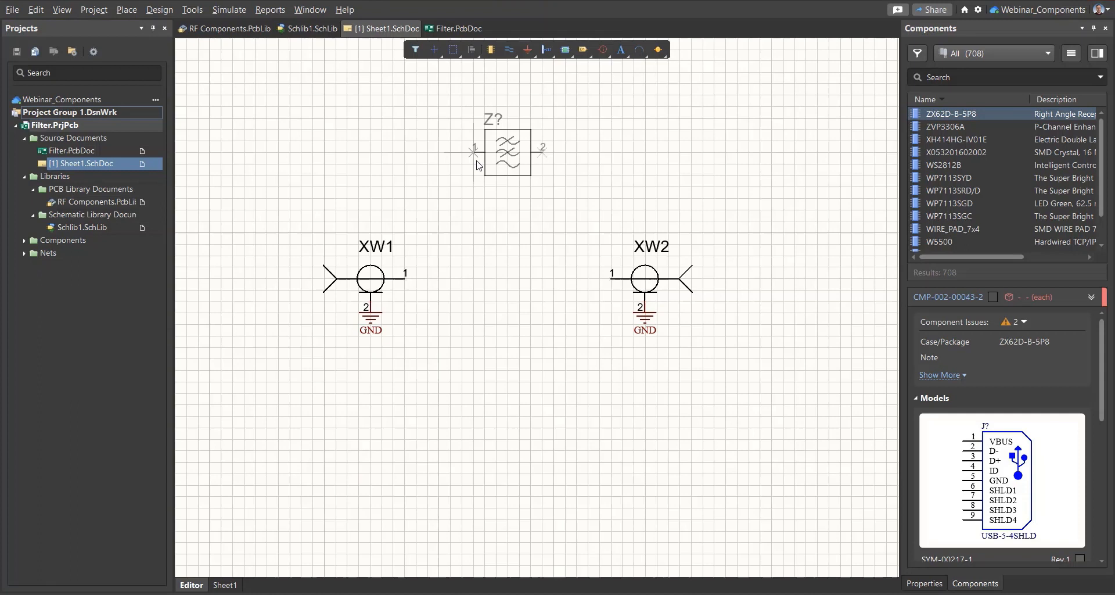
pyautogui.moveTo(506, 153); pyautogui.dragTo(530, 277)
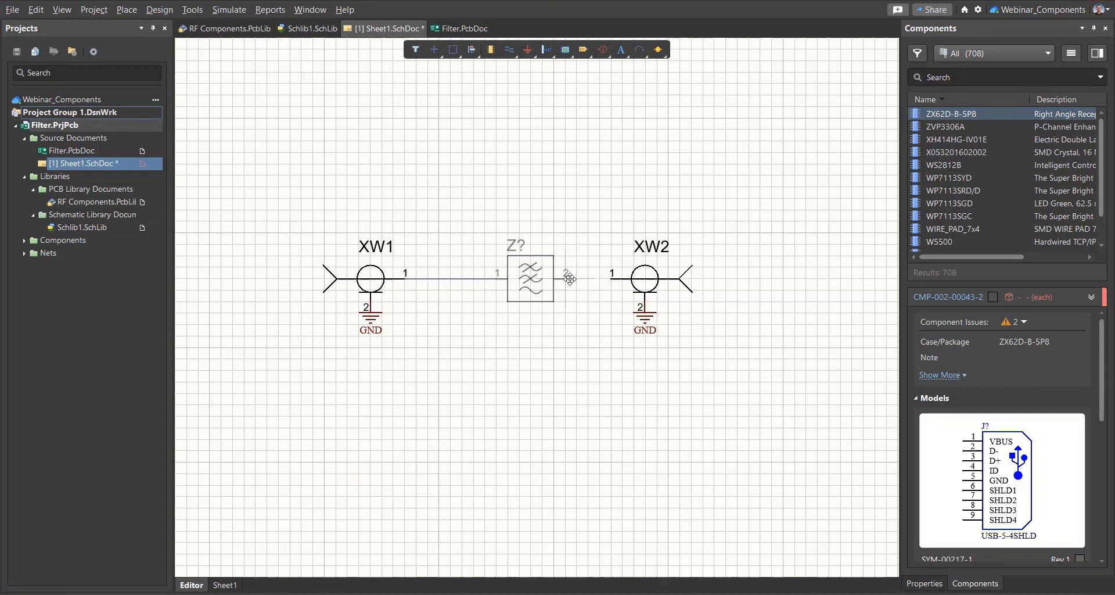
pyautogui.moveTo(529, 277); pyautogui.dragTo(506, 278)
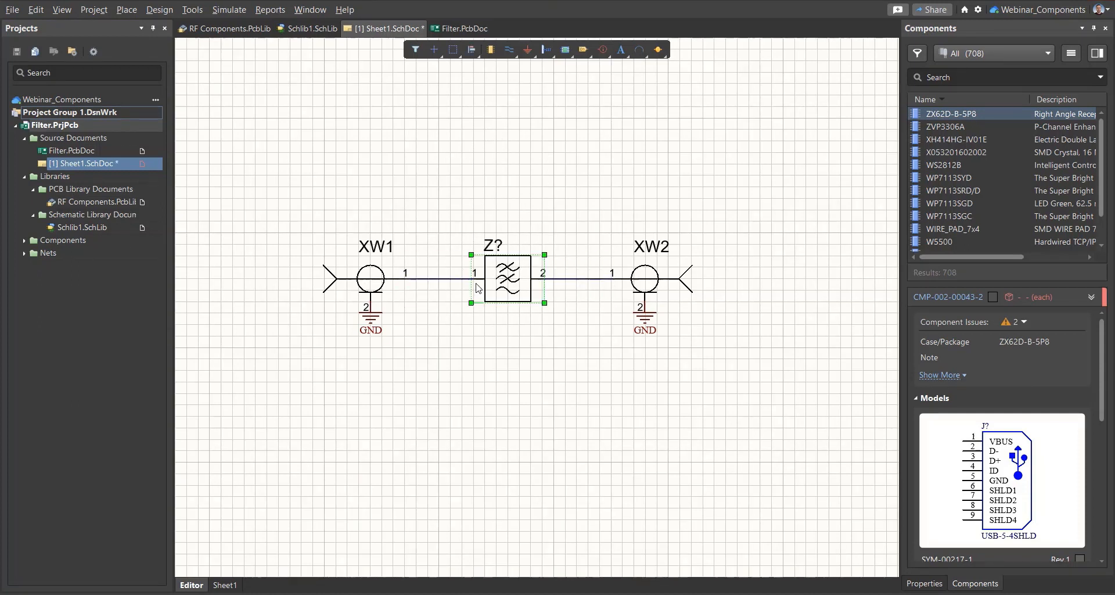
pyautogui.click(191, 9)
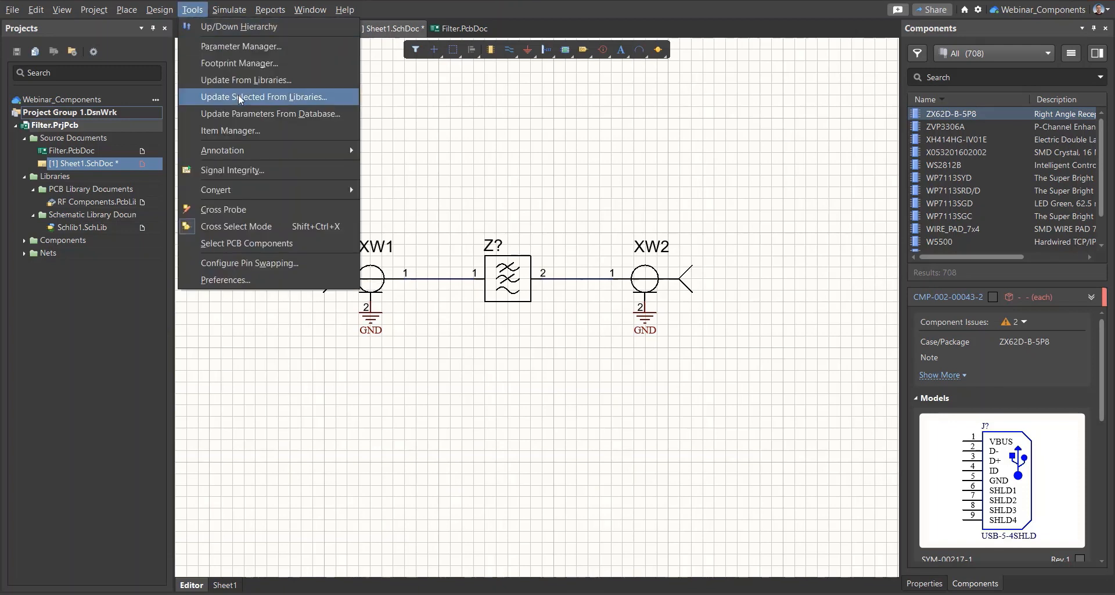
pyautogui.click(262, 97)
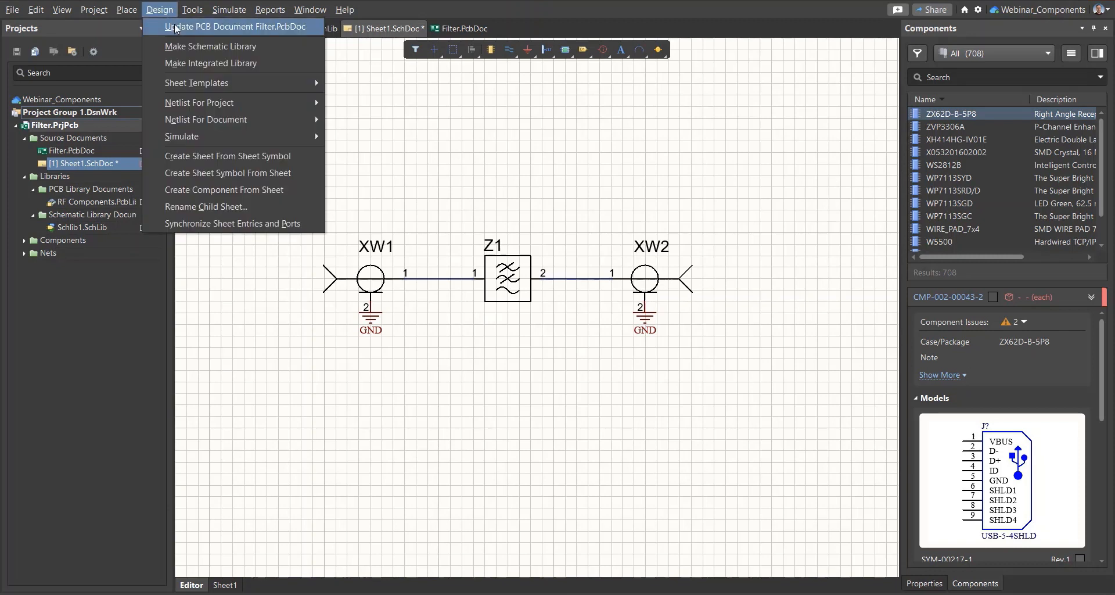
# - Execute the change order updating Filter.PcbDoc with Z1, NetXW1_1 and NetXW2_1
pyautogui.click(235, 26)
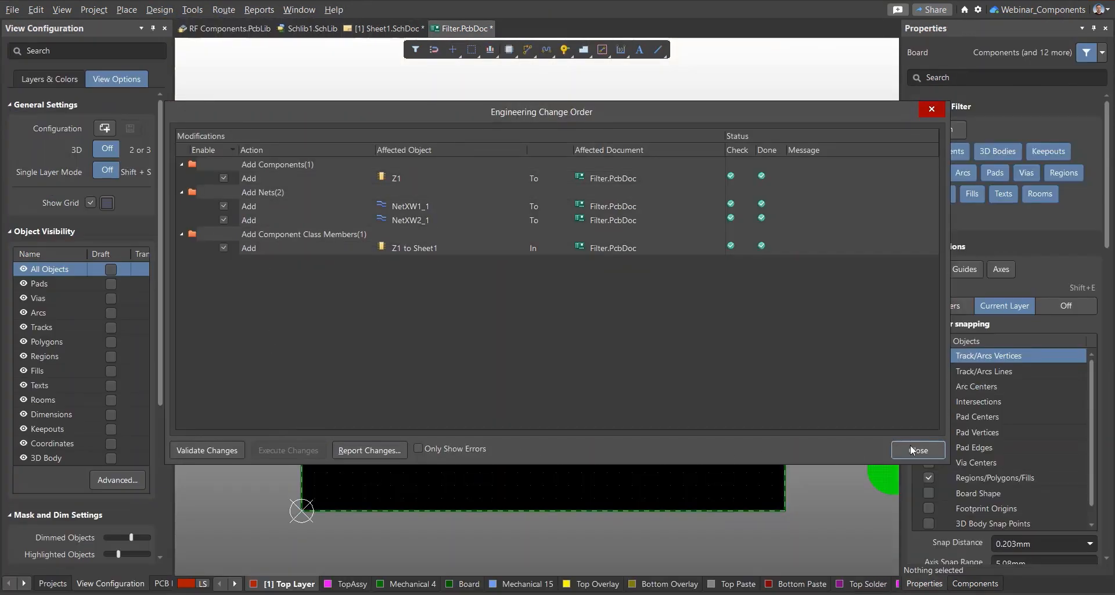
pyautogui.click(918, 449)
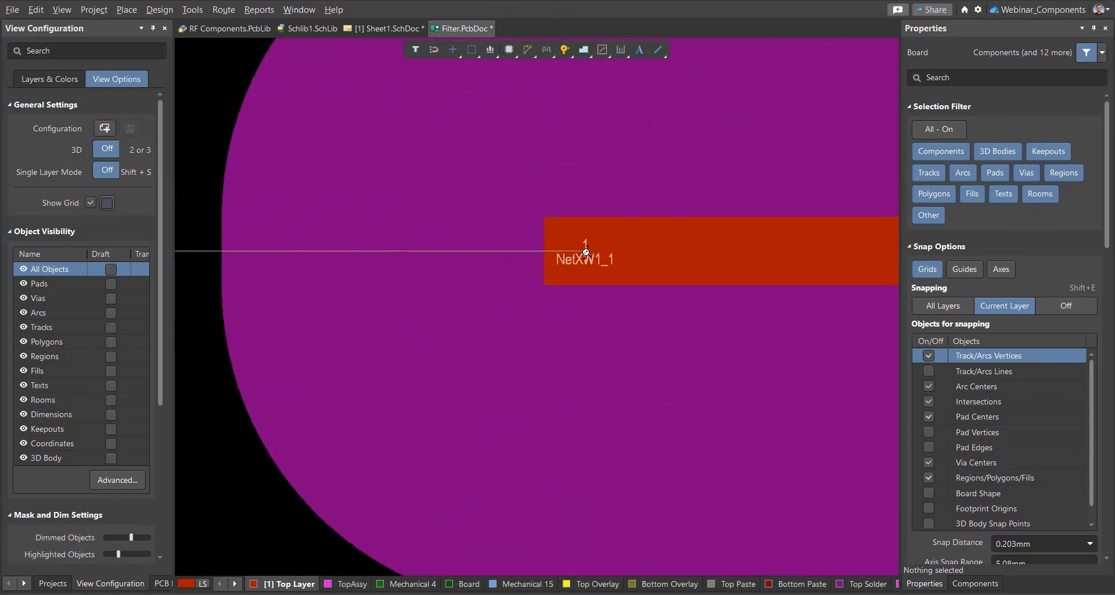
# - Route 1.094 mm tracks from XW1 and XW2 to Z1 with manual solder mask expansion
pyautogui.scroll(-3)
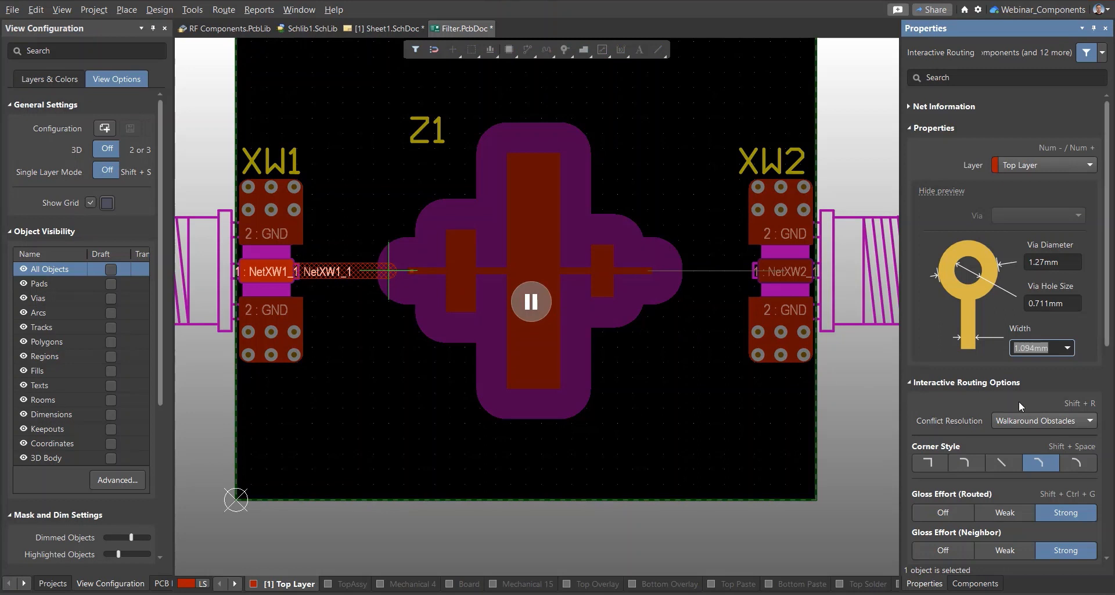
pyautogui.click(1043, 421)
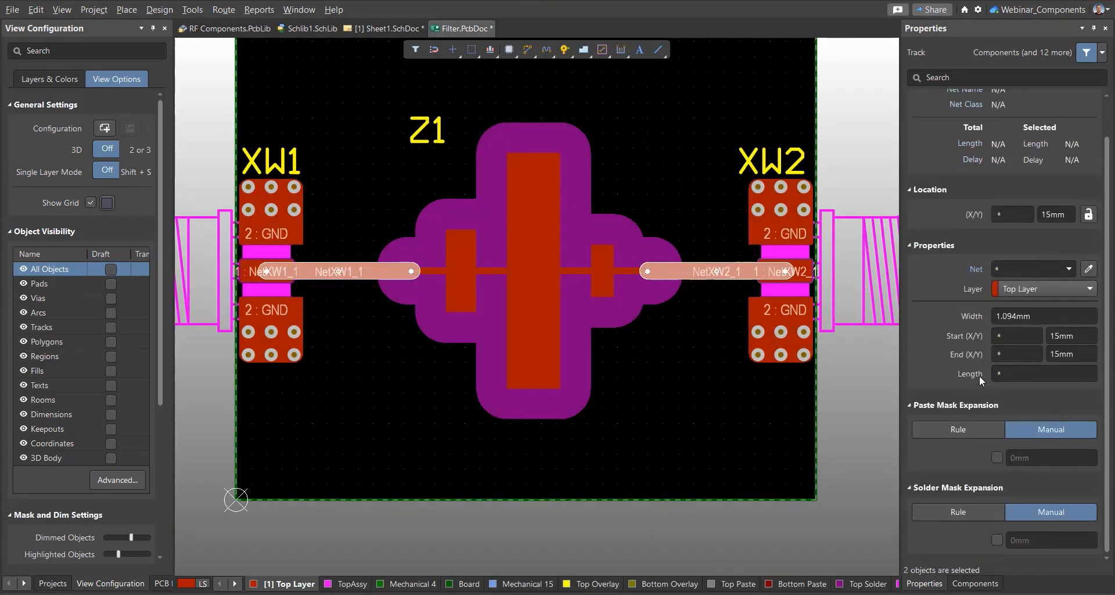
pyautogui.click(997, 539)
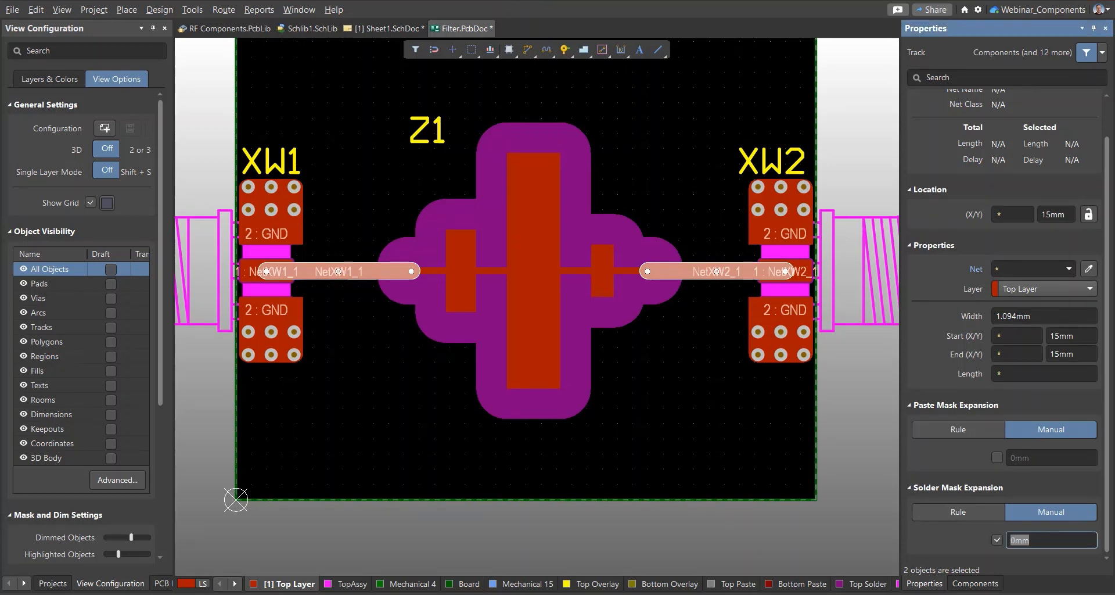